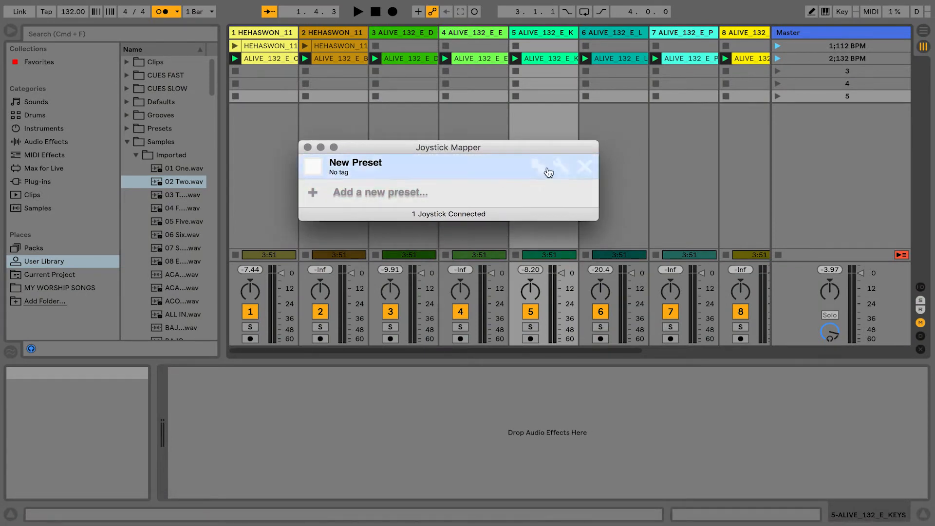
# Step: Remove the old preset and name the new one 'Ableton Live'
pyautogui.click(584, 167)
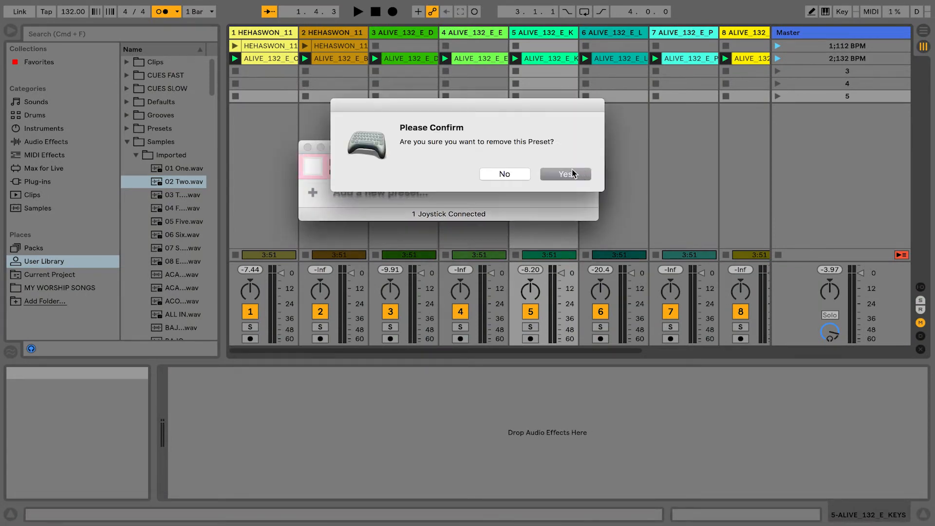
pyautogui.click(565, 174)
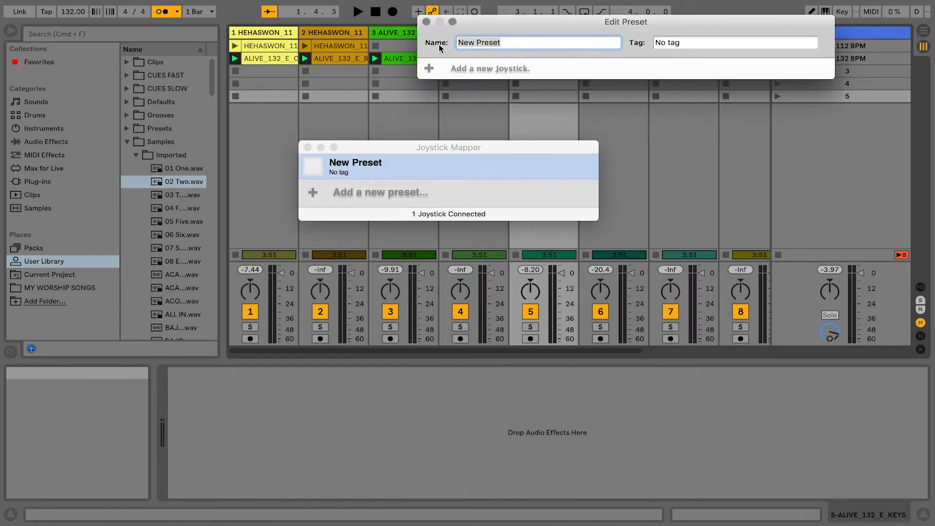
pyautogui.write('Ableton Live')
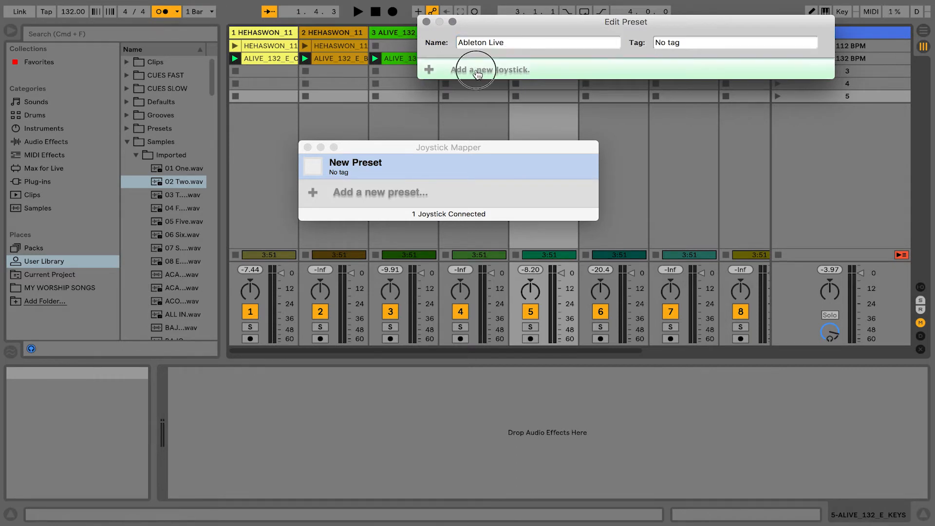
# Step: Add the USB Gamepad and scan the first bind to axis #4
pyautogui.click(477, 69)
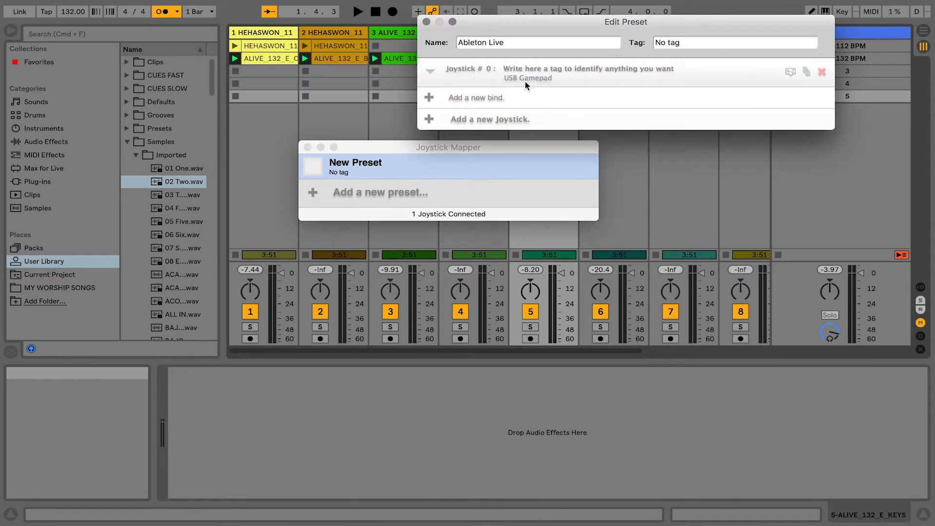
pyautogui.moveTo(540, 84)
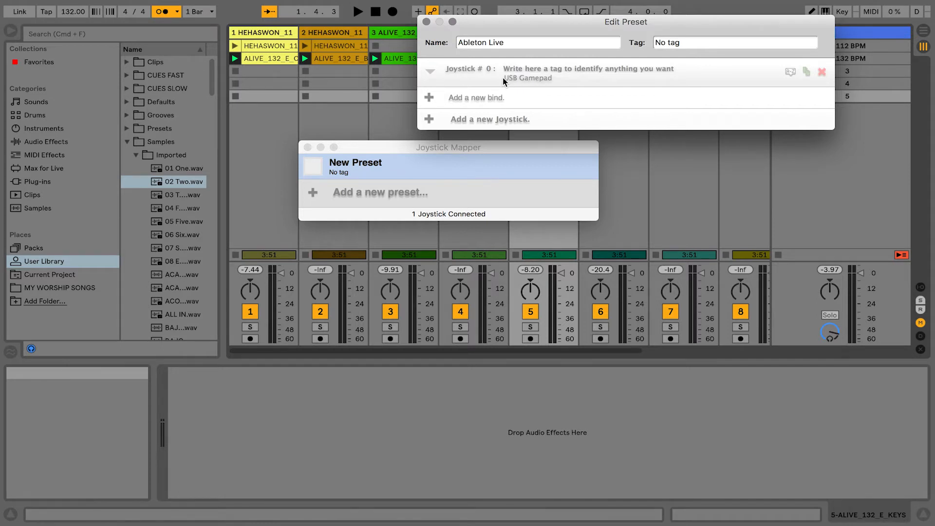
pyautogui.moveTo(474, 97)
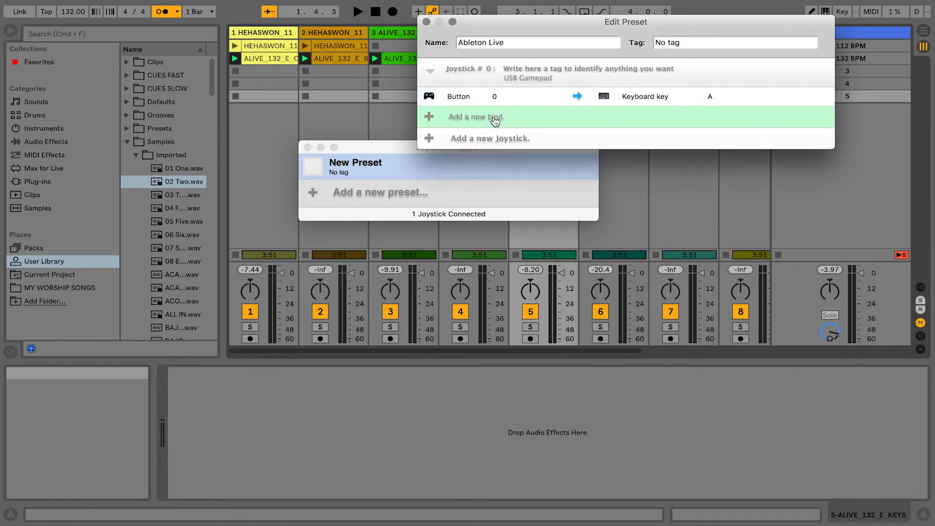
pyautogui.click(458, 95)
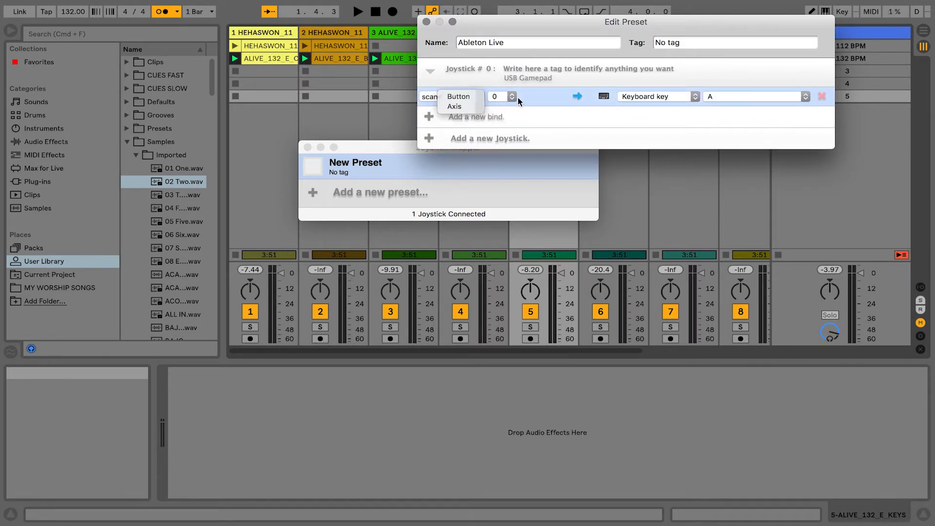
pyautogui.click(458, 96)
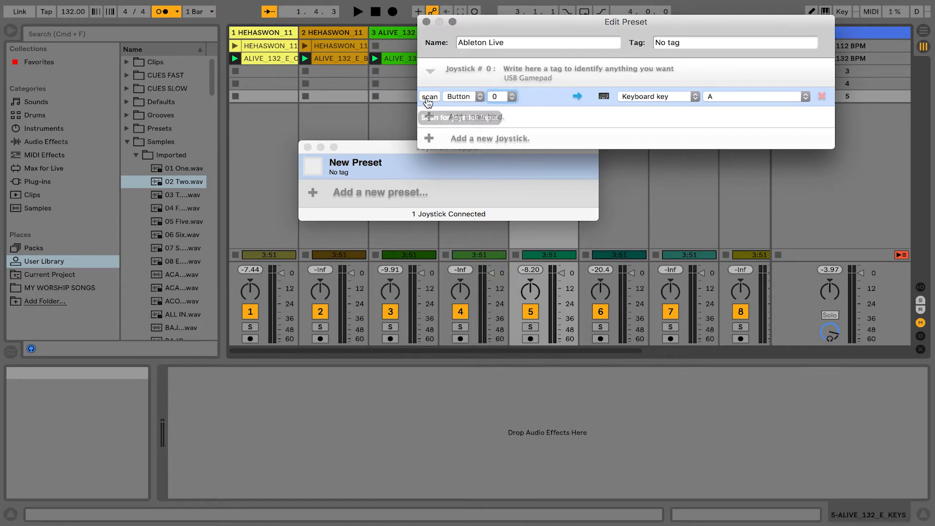
pyautogui.moveTo(431, 99)
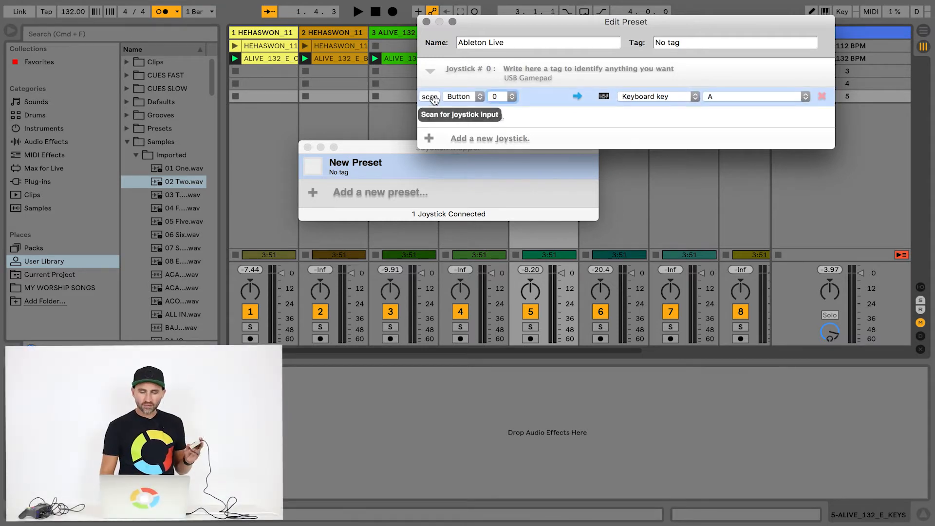
pyautogui.click(429, 96)
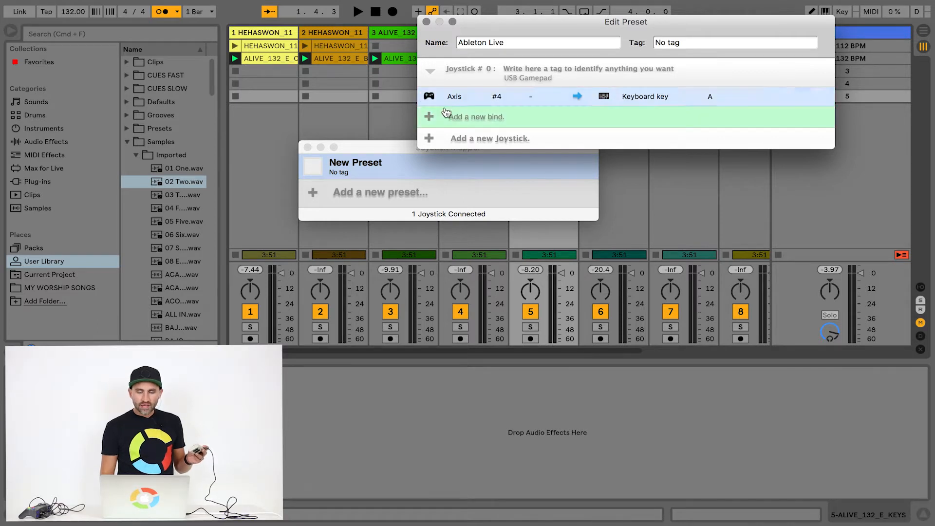
# Step: Add two more binds detected as button 2 and button 1
pyautogui.click(468, 116)
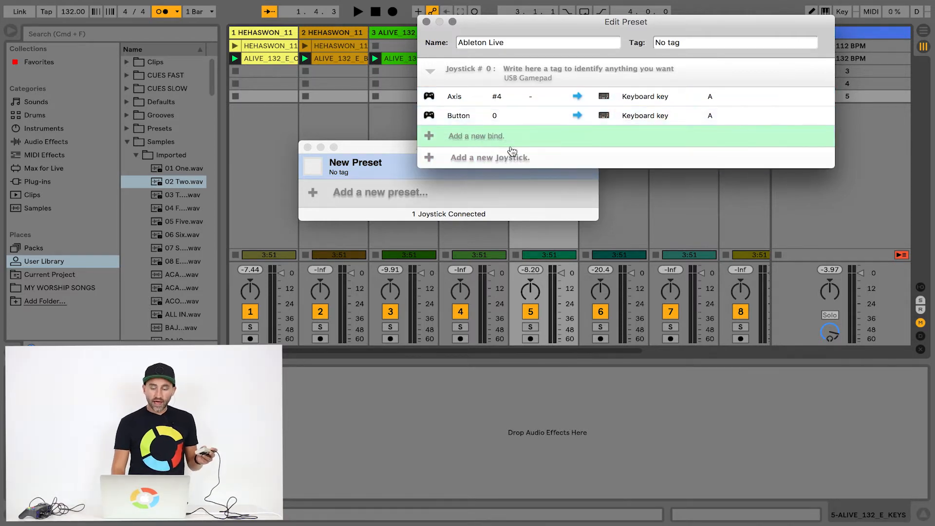
pyautogui.moveTo(594, 216)
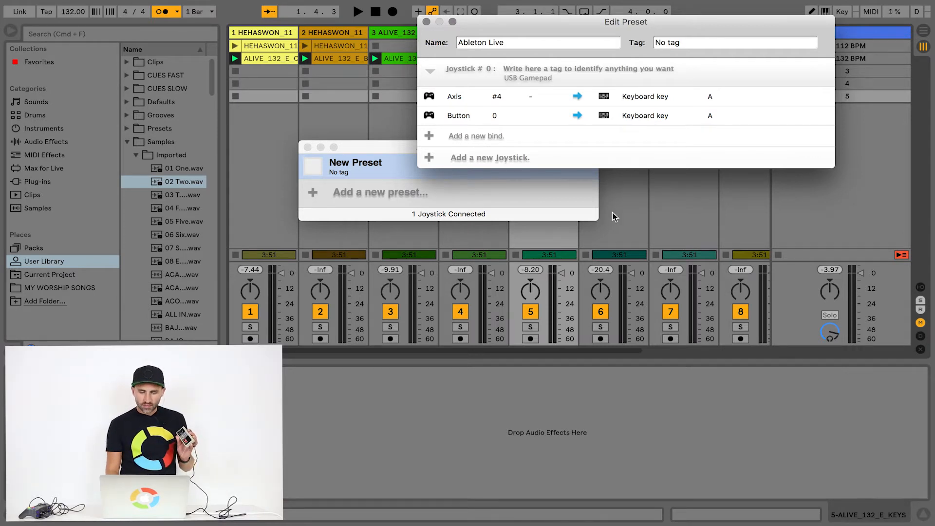
pyautogui.click(459, 115)
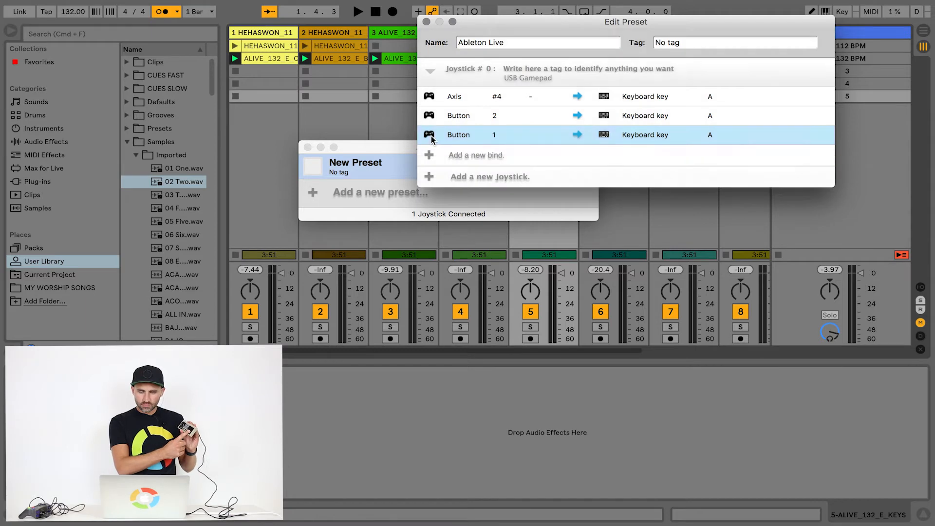
pyautogui.click(428, 134)
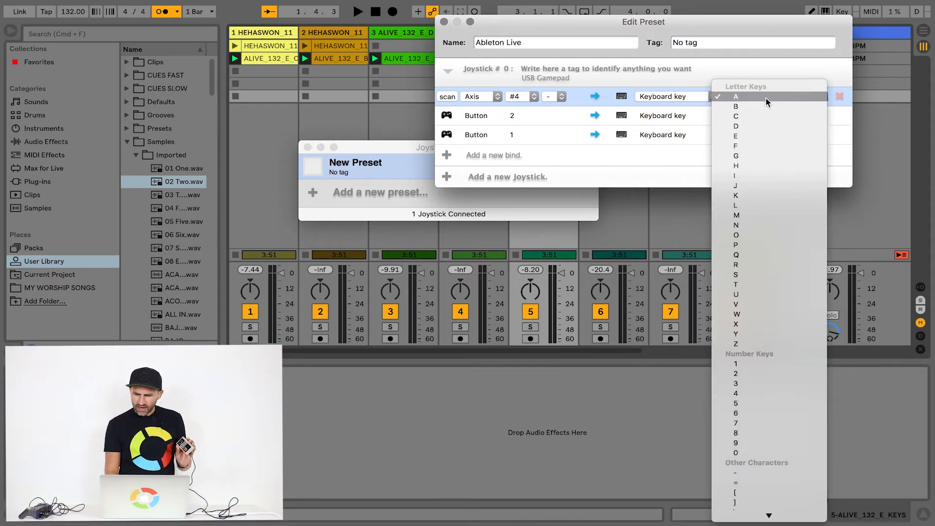
pyautogui.moveTo(754, 283)
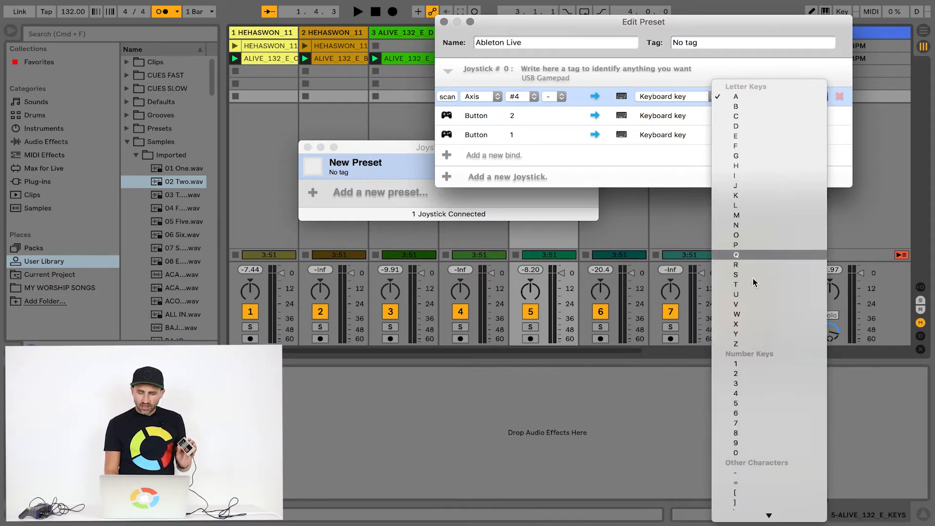
# Step: Map axis #4, button 2 and button 1 to keys 1, 2, 3 and activate the preset
pyautogui.scroll(-3)
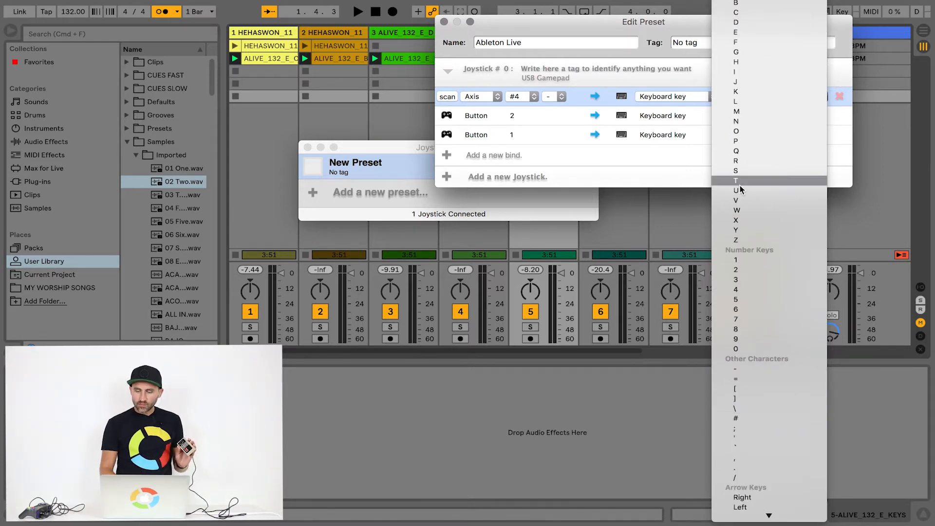
pyautogui.moveTo(748, 266)
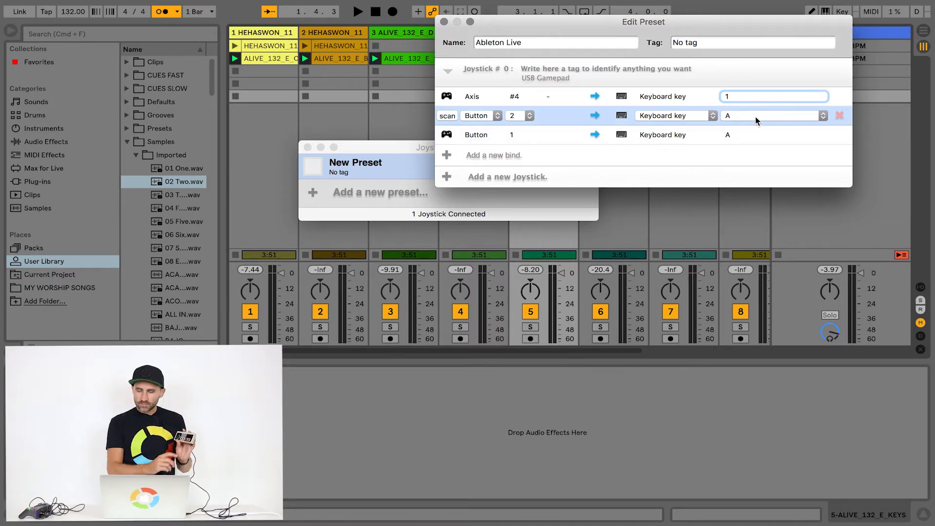
pyautogui.click(820, 116)
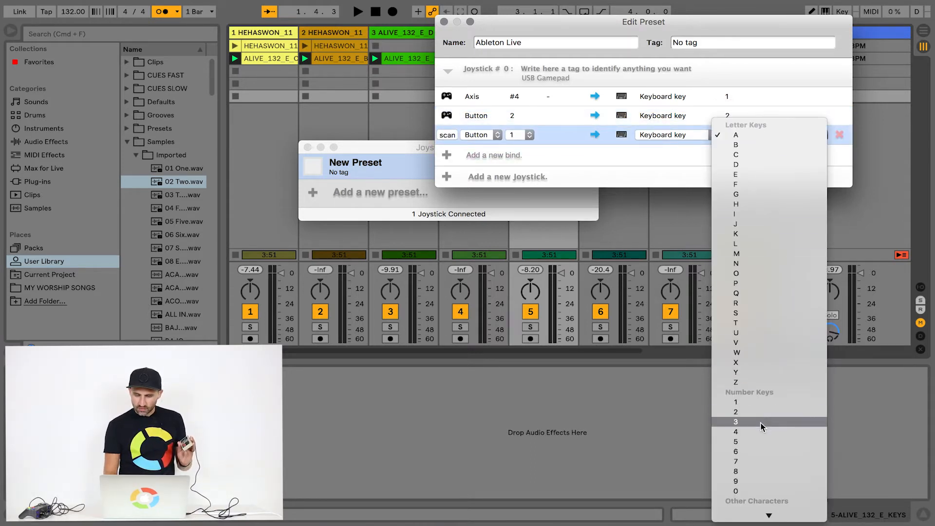
pyautogui.click(737, 422)
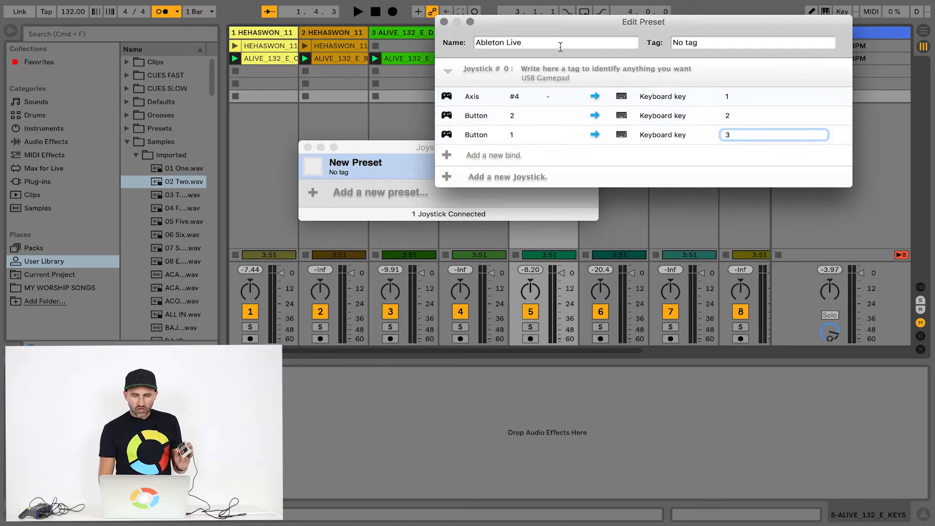
pyautogui.click(449, 21)
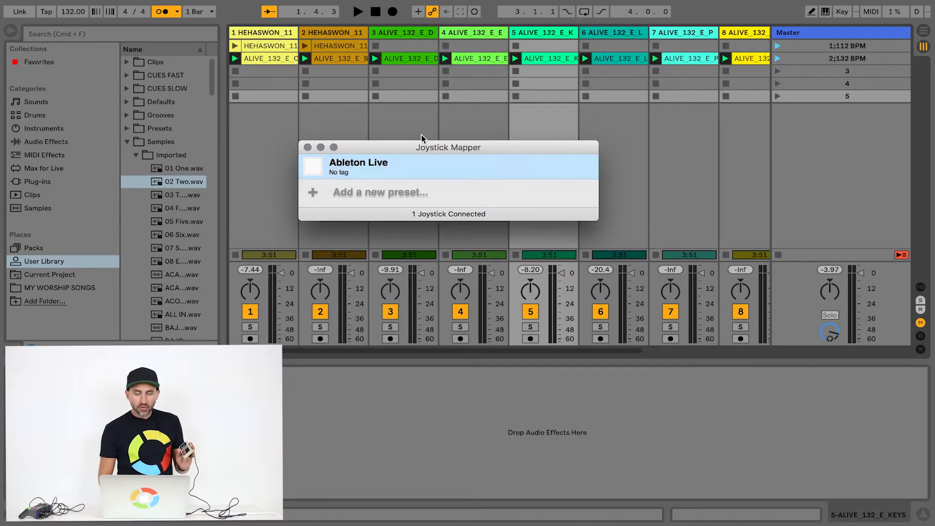
pyautogui.moveTo(330, 168)
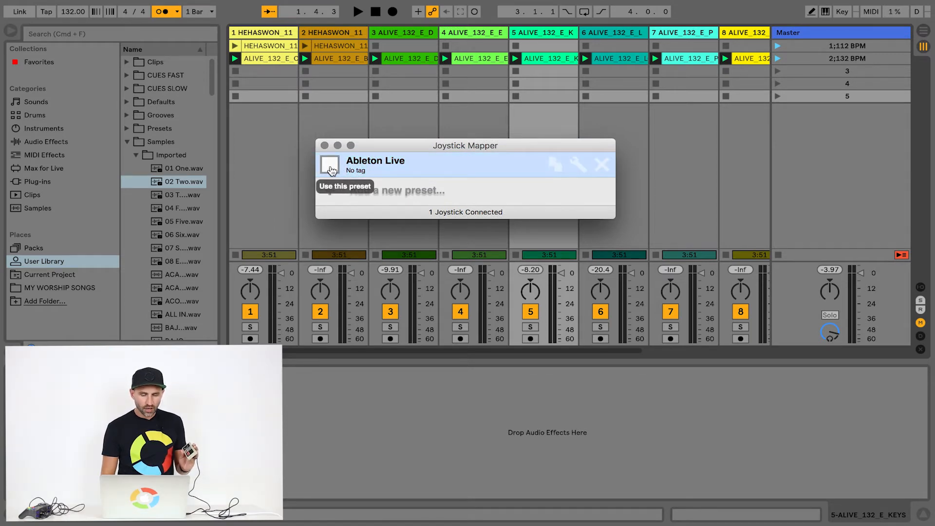
pyautogui.click(329, 165)
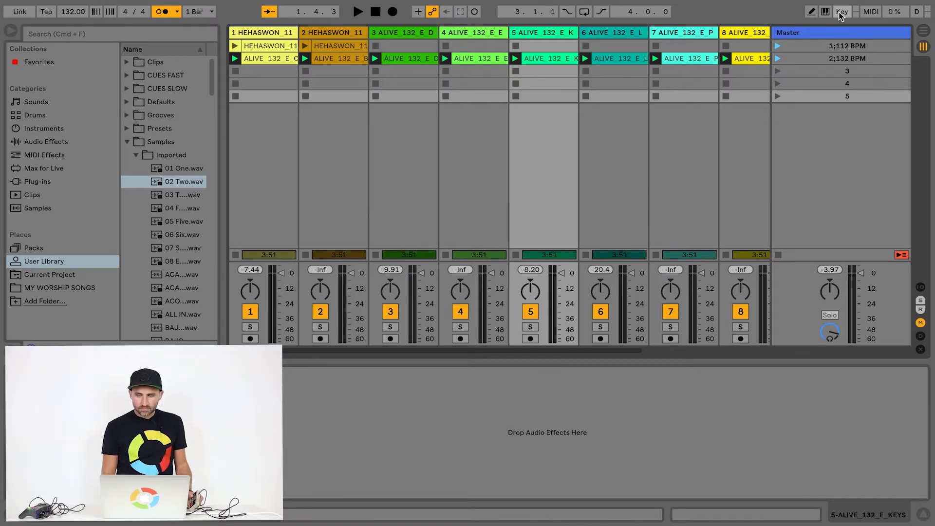
# Step: In Key Map mode, assign transport Stop and the scene 1 launcher to gamepad keys
pyautogui.click(839, 12)
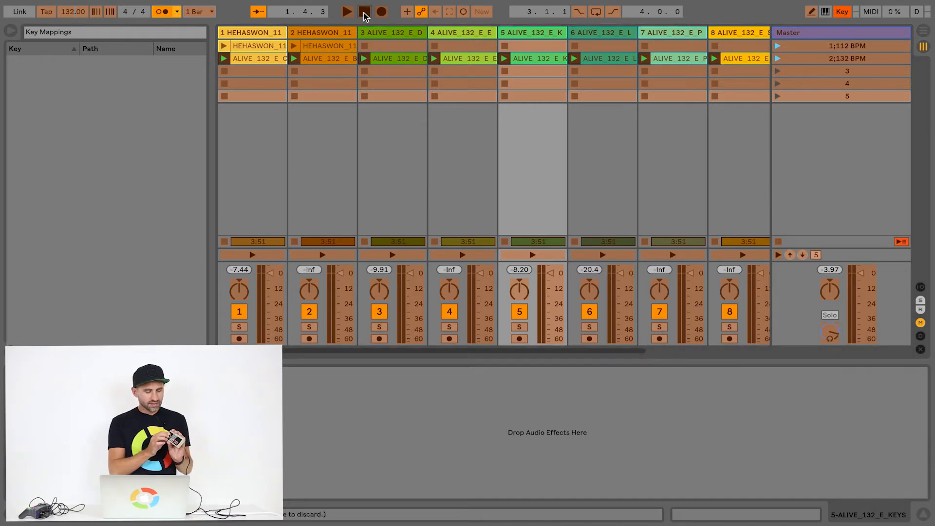
pyautogui.click(365, 11)
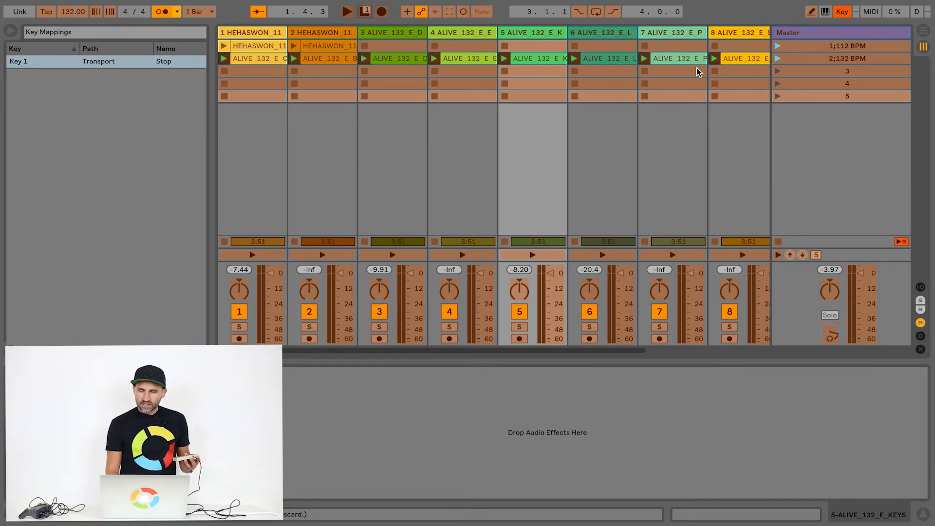
pyautogui.click(841, 45)
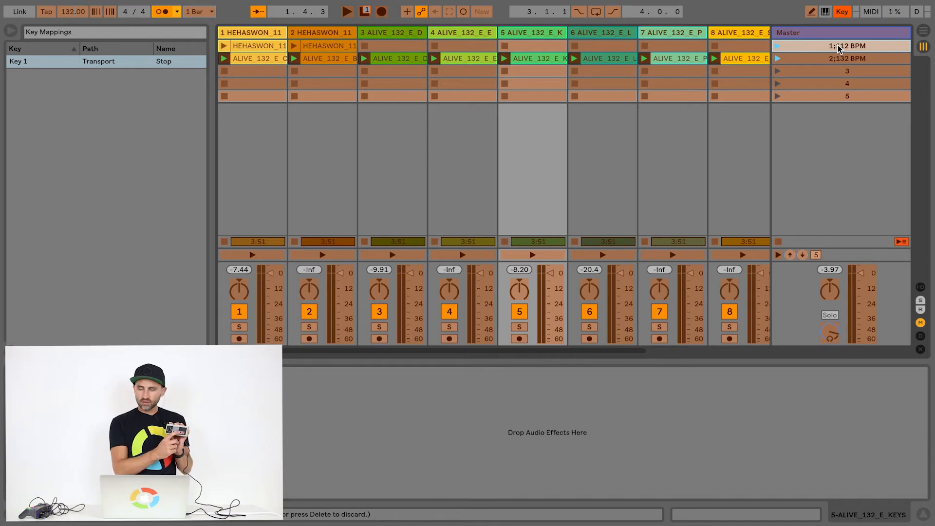
pyautogui.click(851, 59)
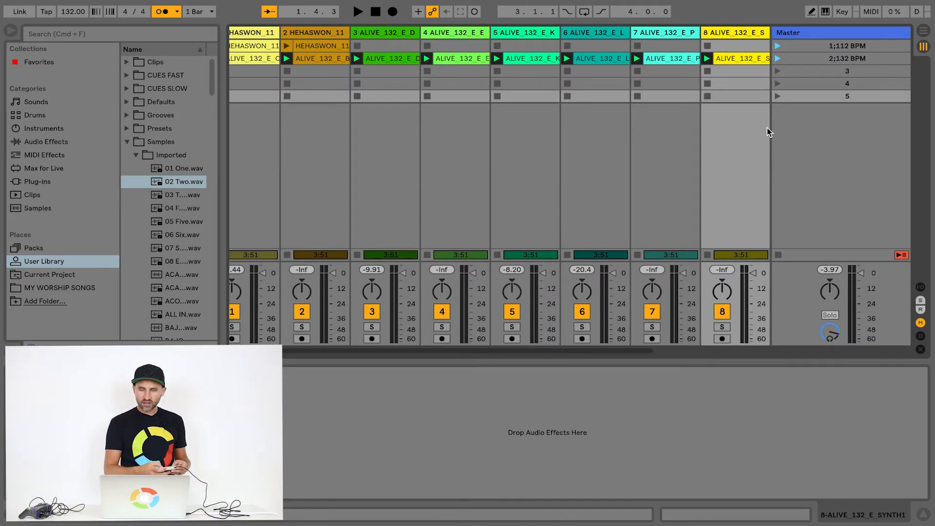
# Step: Exit Key Map mode and test launching scene 2 from the gamepad
pyautogui.click(362, 12)
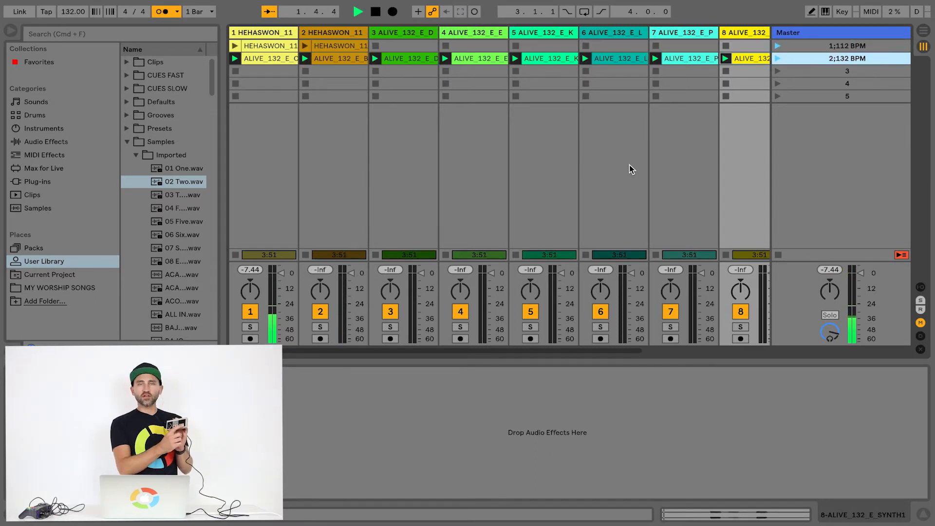
pyautogui.click(359, 12)
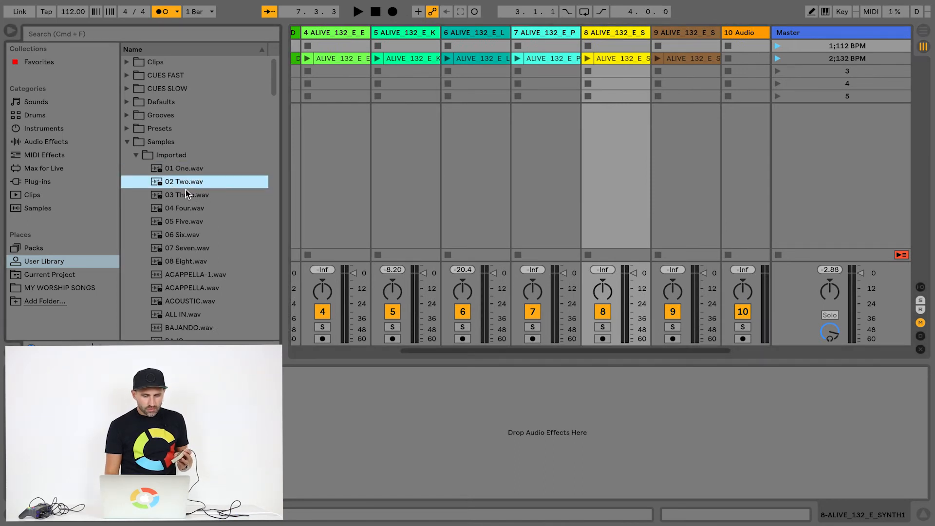
# Step: Audition a band-cue sample in User Library > Samples > Imported before adding it
pyautogui.click(181, 235)
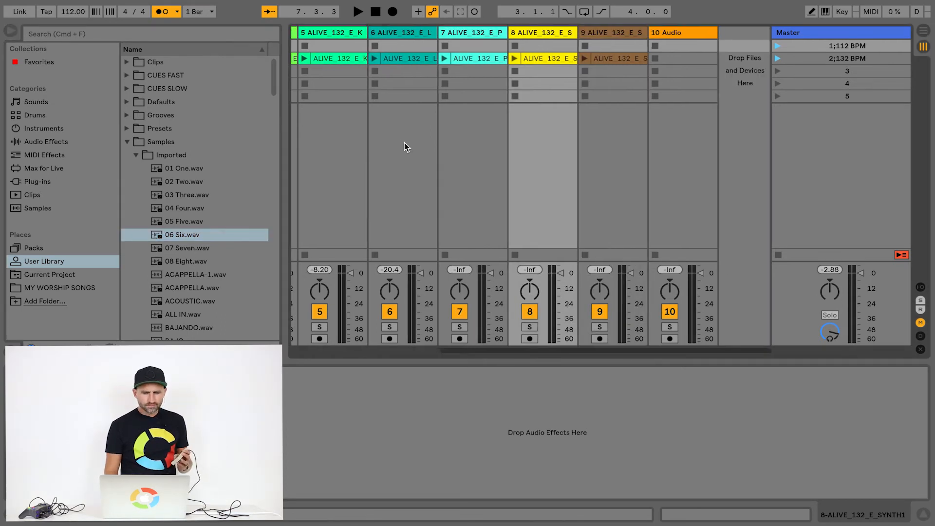
pyautogui.moveTo(337, 117)
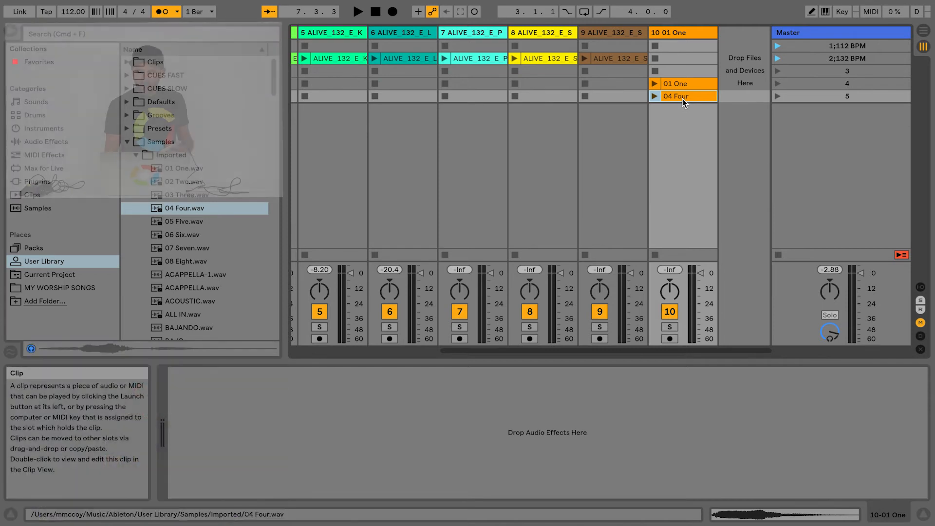
# Step: Set the 01 One and 04 Four cue clips to Toggle launch mode
pyautogui.click(683, 84)
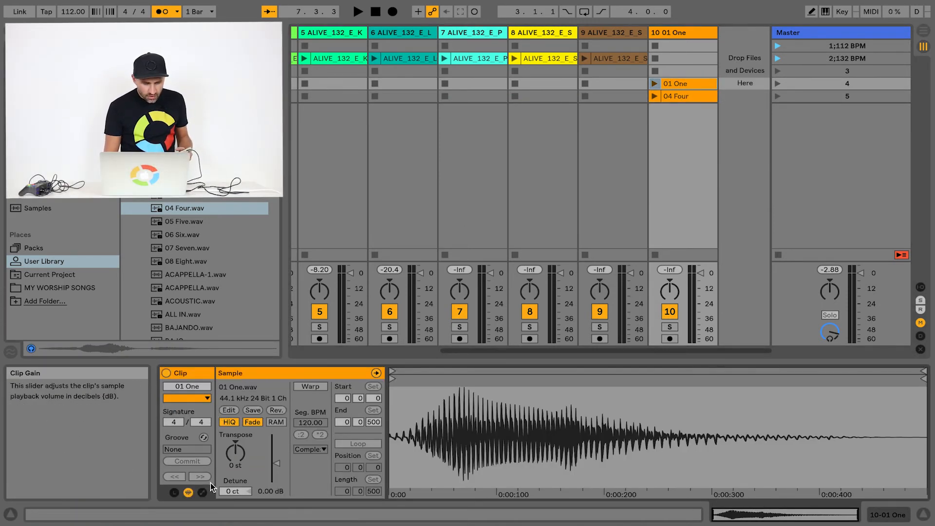
pyautogui.click(241, 398)
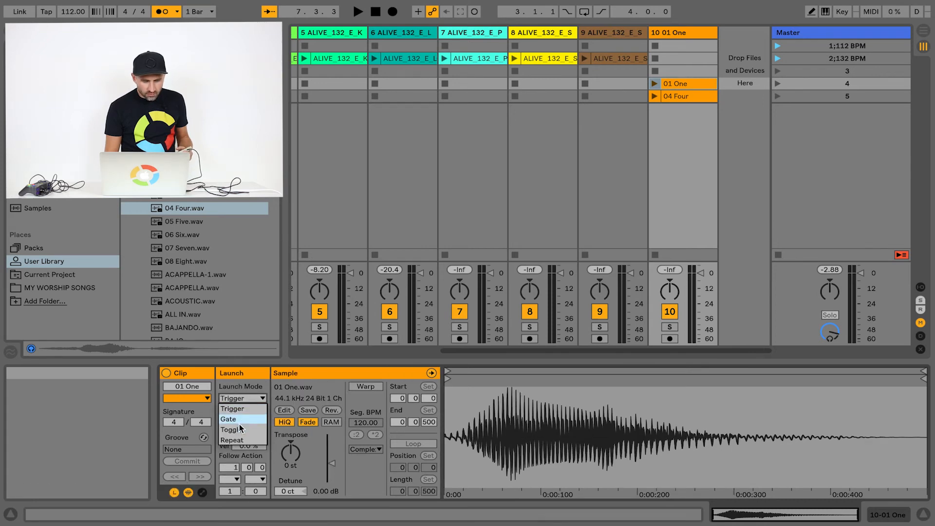
pyautogui.click(676, 96)
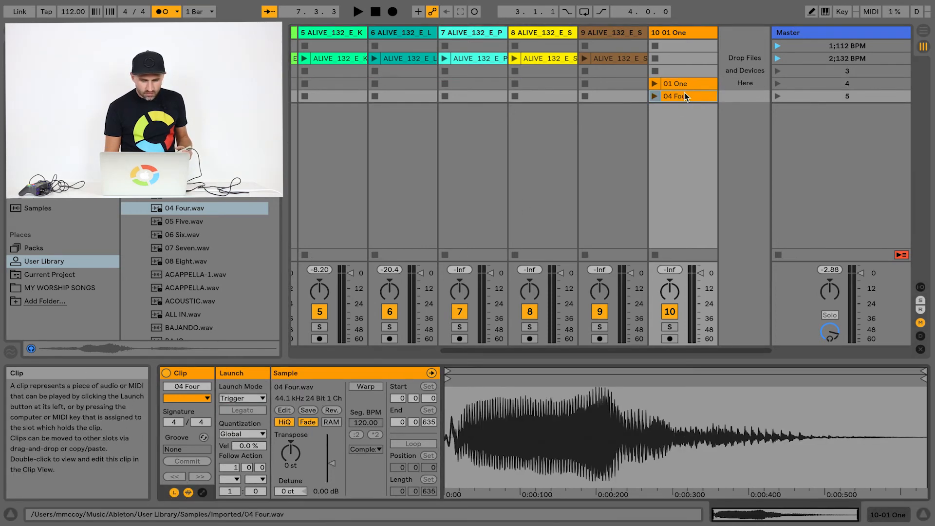
pyautogui.click(242, 397)
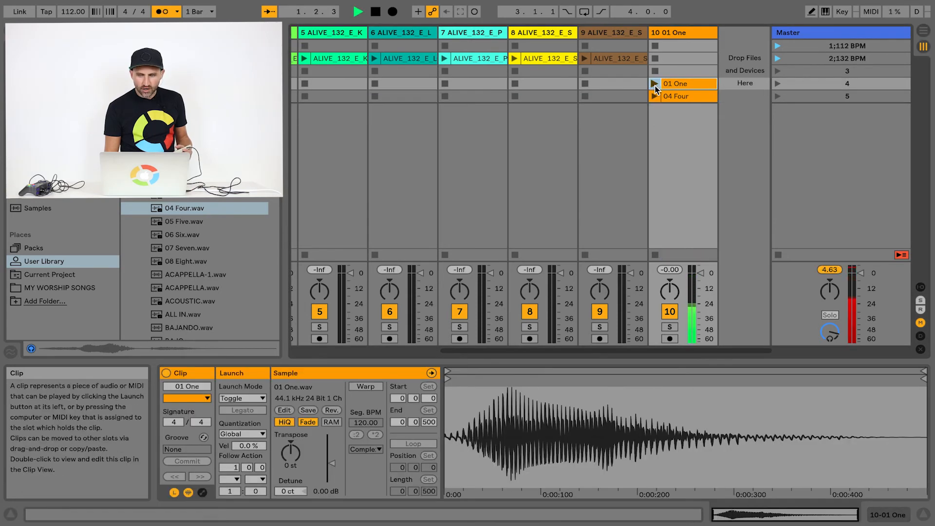
# Step: Test the 04 Four cue, then set 01 One's launch quantization to None
pyautogui.click(655, 96)
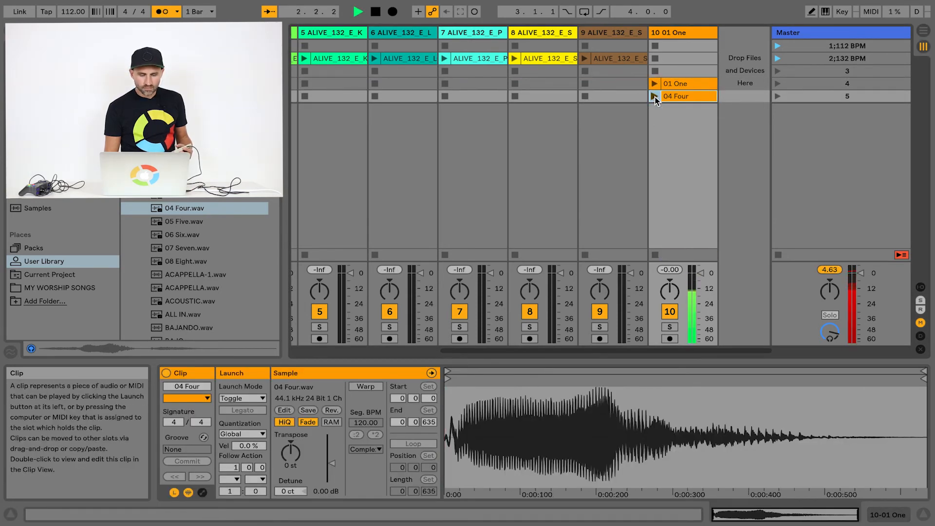
pyautogui.click(655, 84)
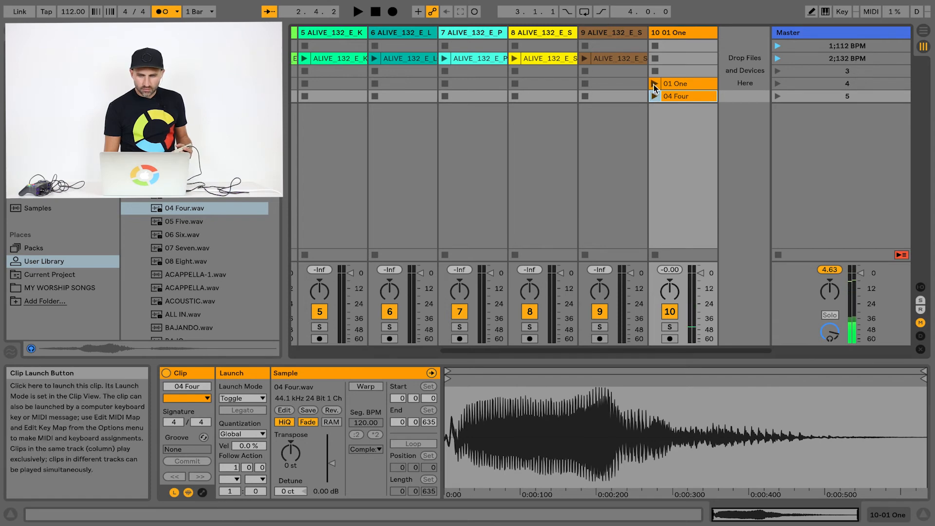
pyautogui.click(655, 96)
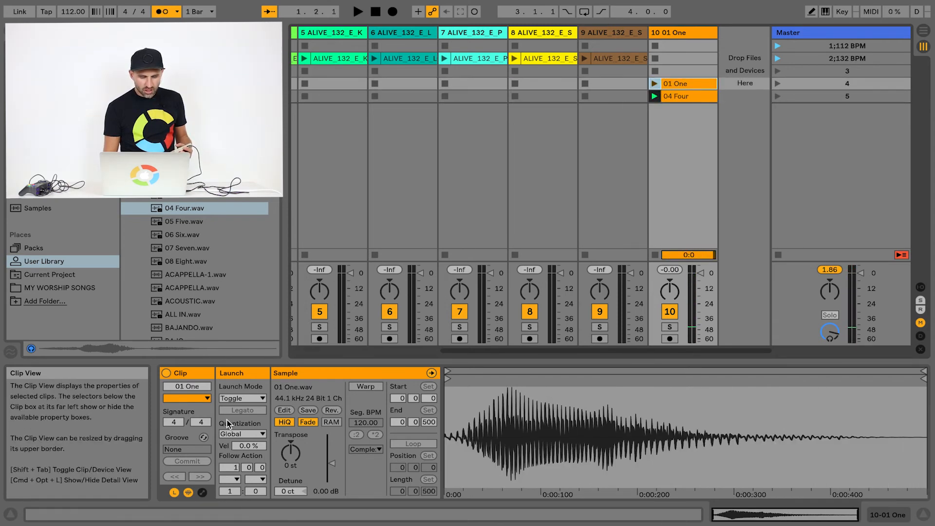
pyautogui.click(241, 433)
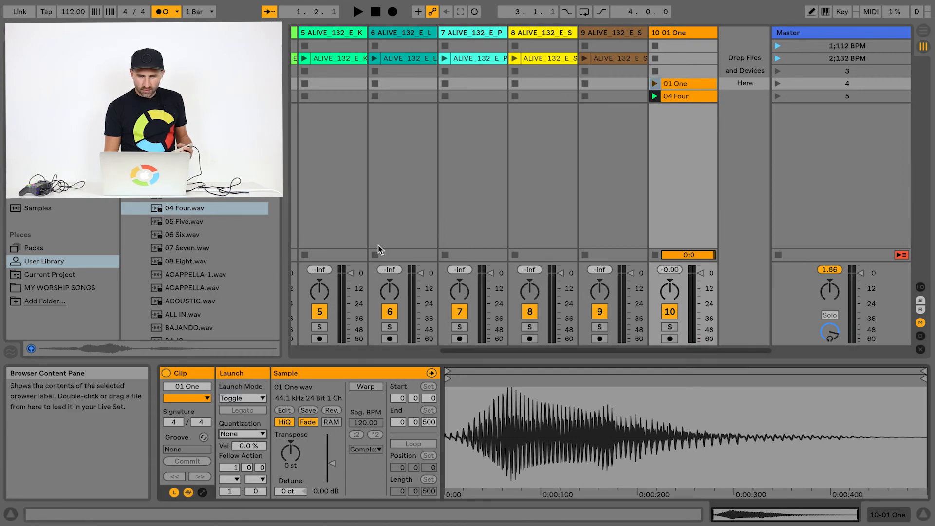
pyautogui.moveTo(243, 434)
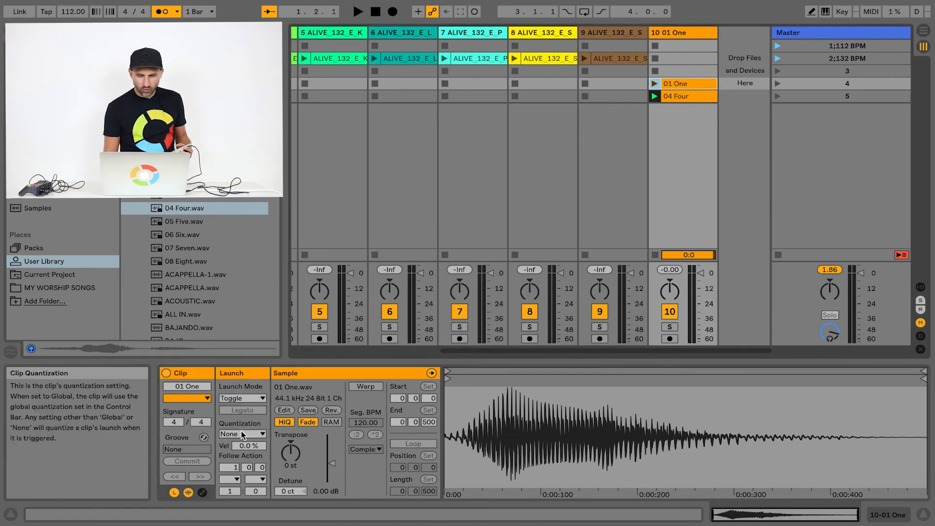
pyautogui.click(683, 96)
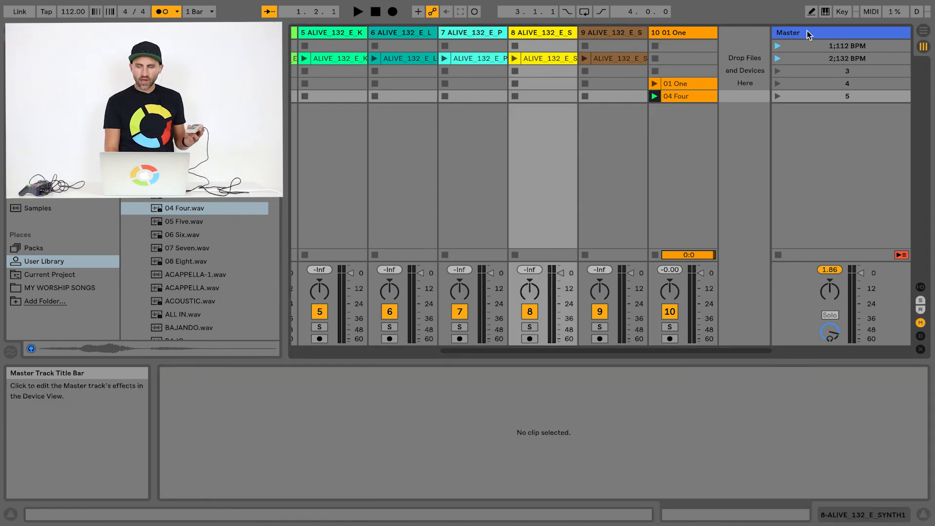
# Step: Map the 01 One and 04 Four cue clips to gamepad keys and trigger them over playback
pyautogui.click(688, 84)
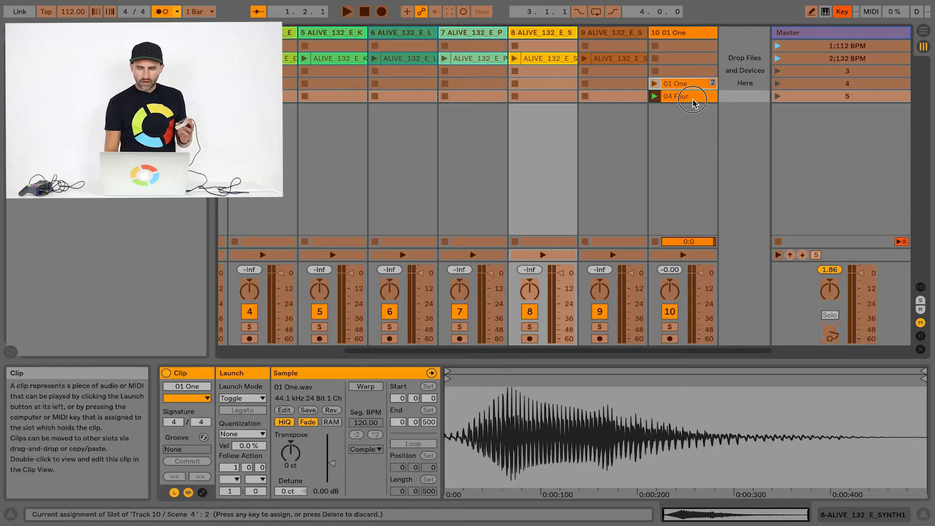
pyautogui.click(683, 96)
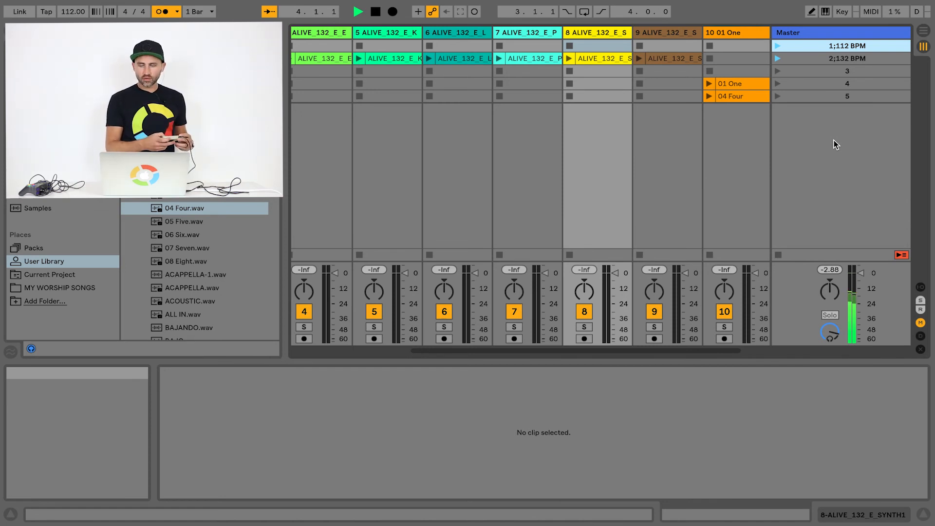
pyautogui.click(710, 96)
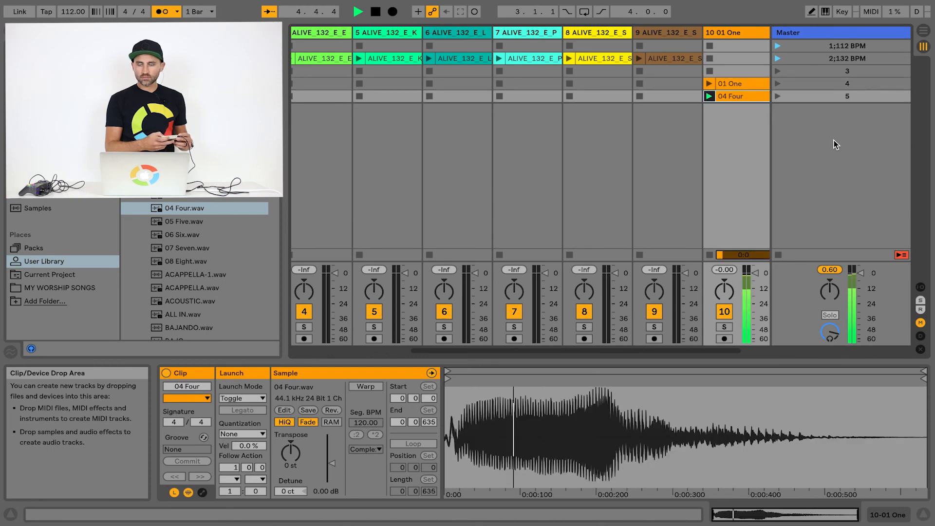
pyautogui.click(709, 84)
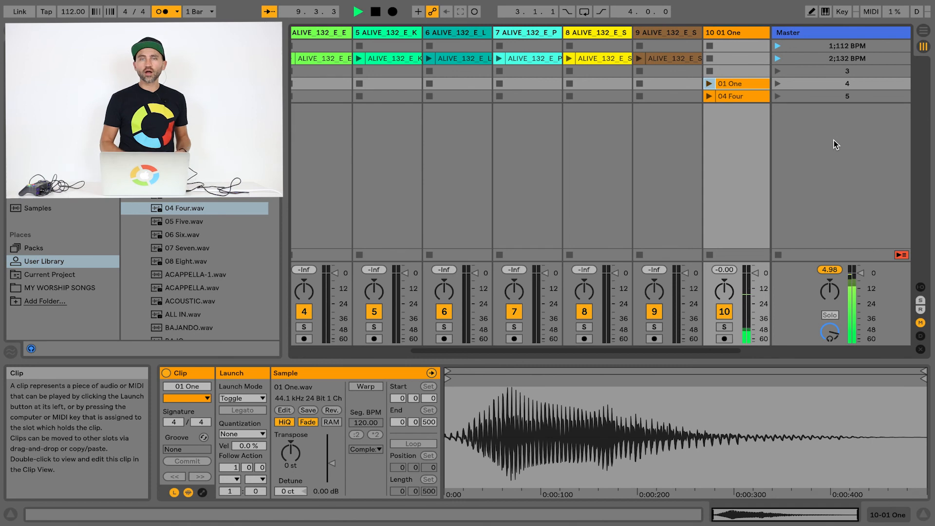
pyautogui.click(743, 95)
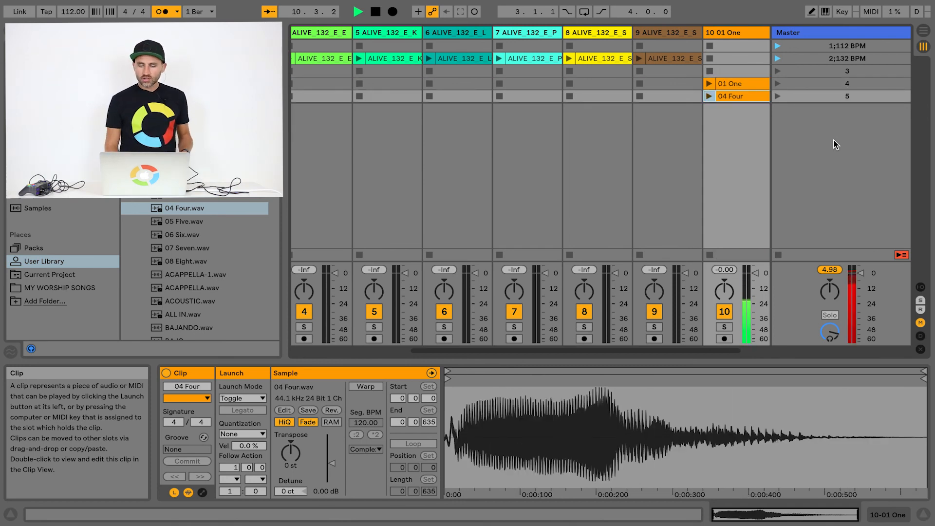